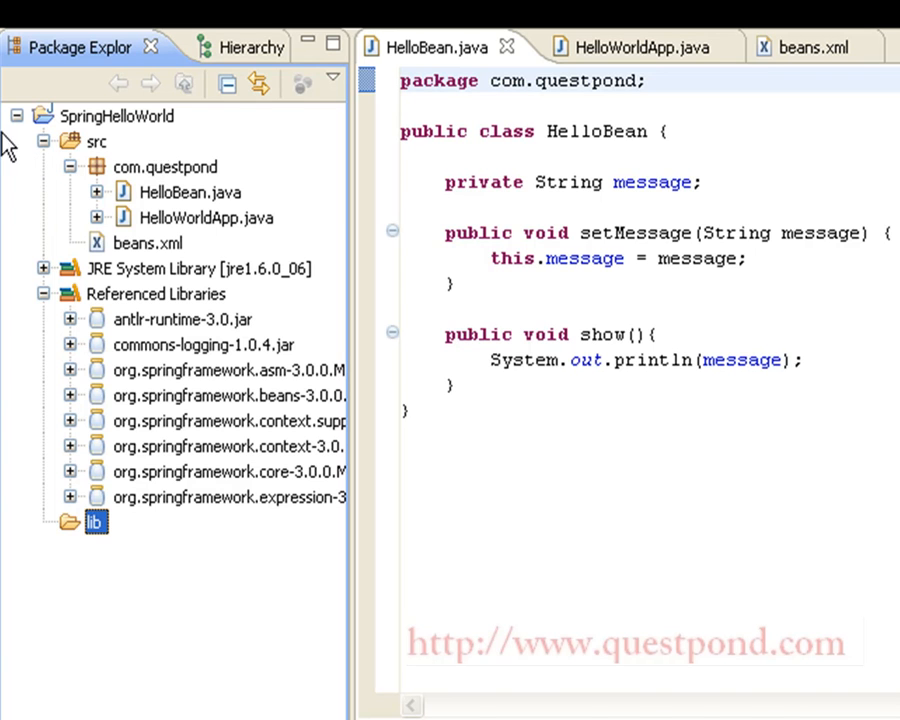
{"action": "mouse_move", "coordinate": [90, 440]}
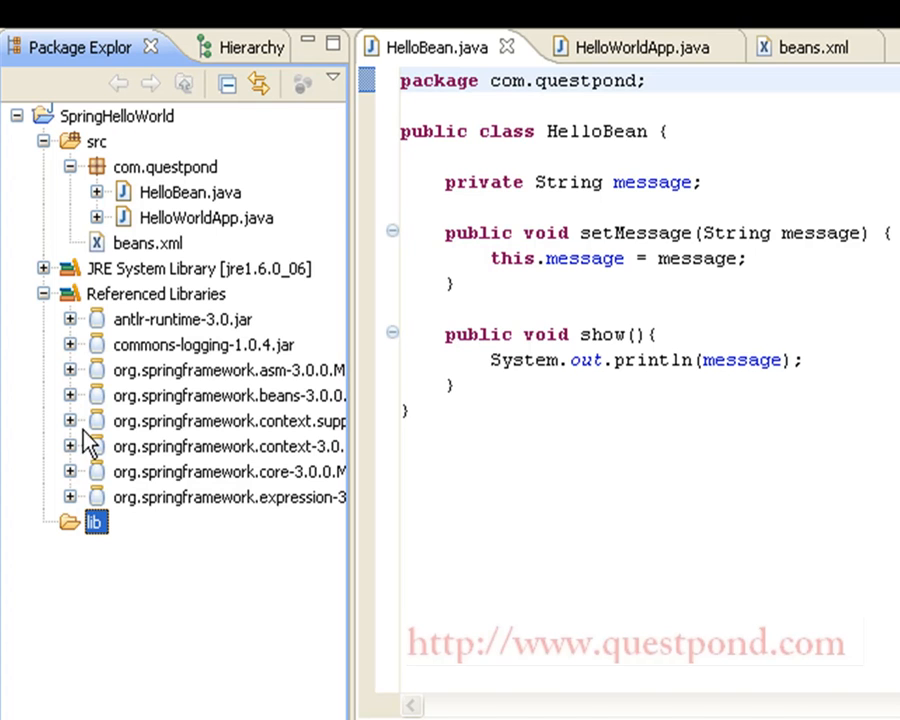
{"action": "mouse_move", "coordinate": [65, 533]}
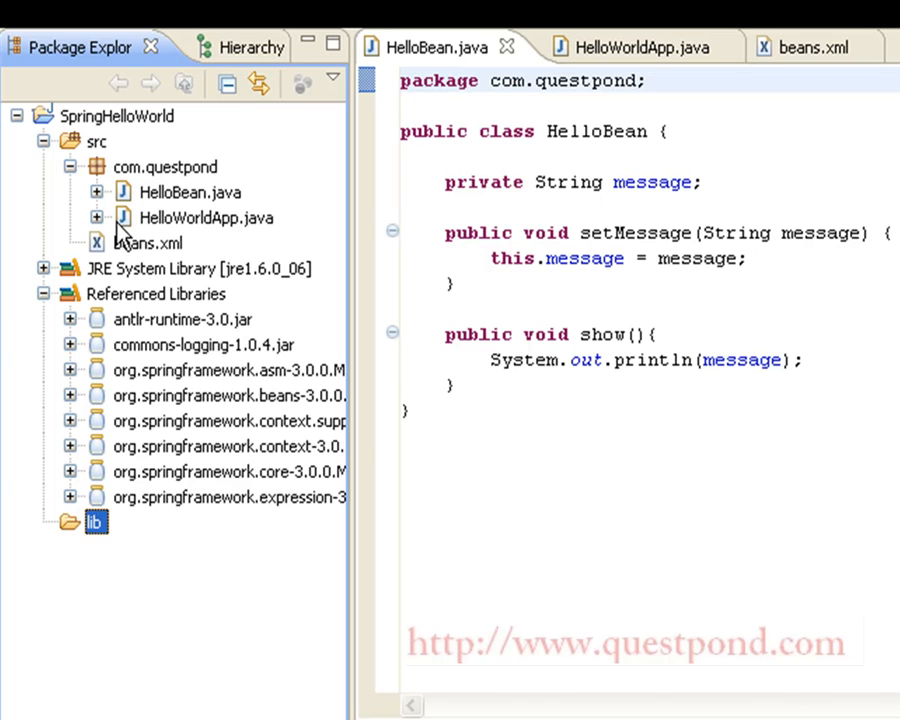
{"action": "mouse_move", "coordinate": [223, 217]}
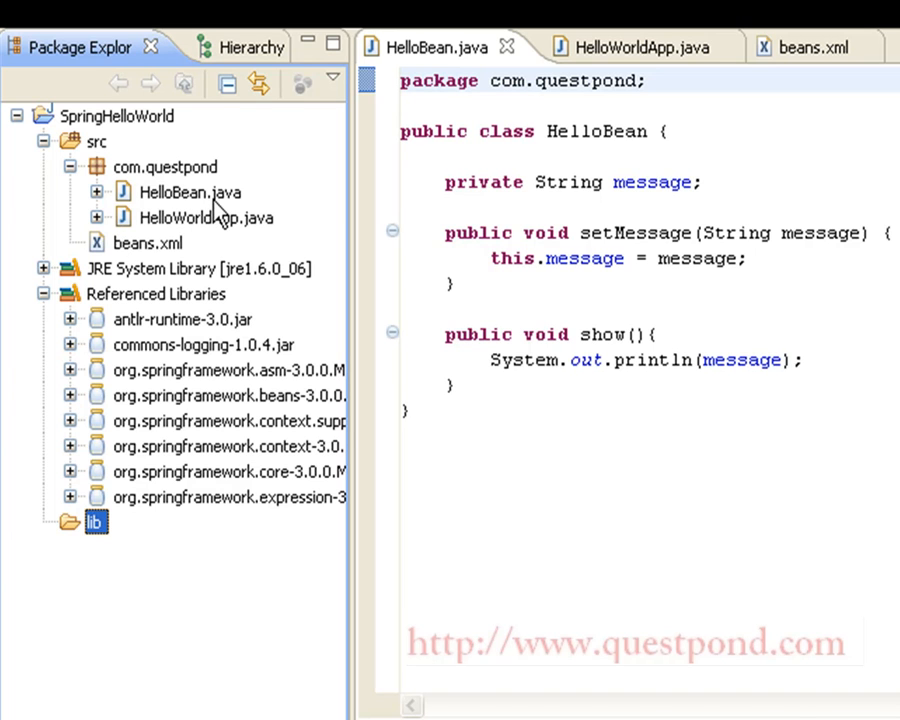
{"action": "mouse_move", "coordinate": [236, 247]}
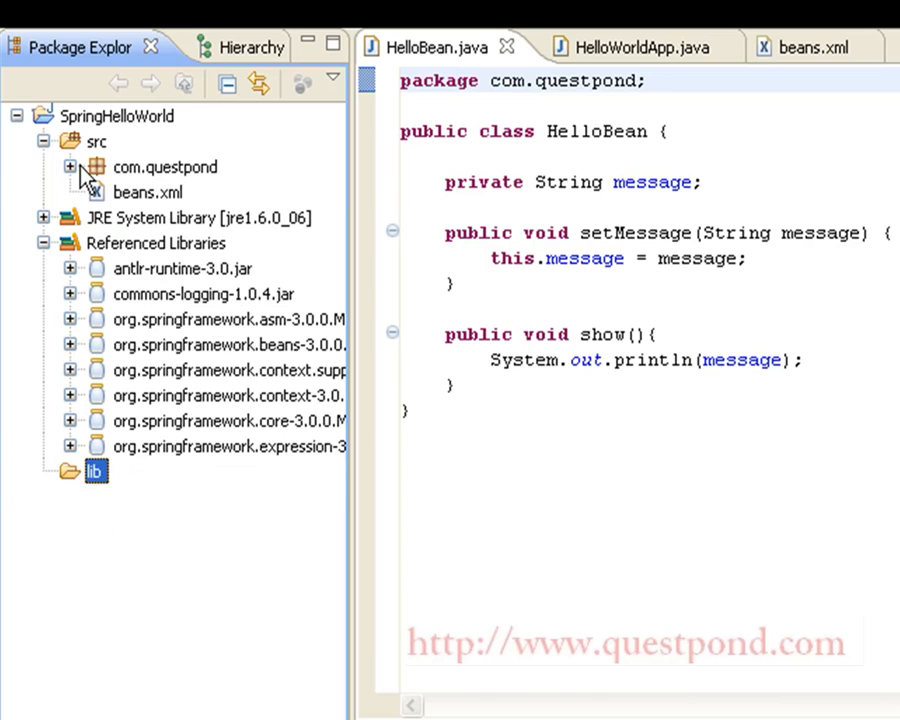
Step: Maximize the beans.xml editor and scroll across the helloBean definition and schema location
{"action": "left_click", "coordinate": [802, 47]}
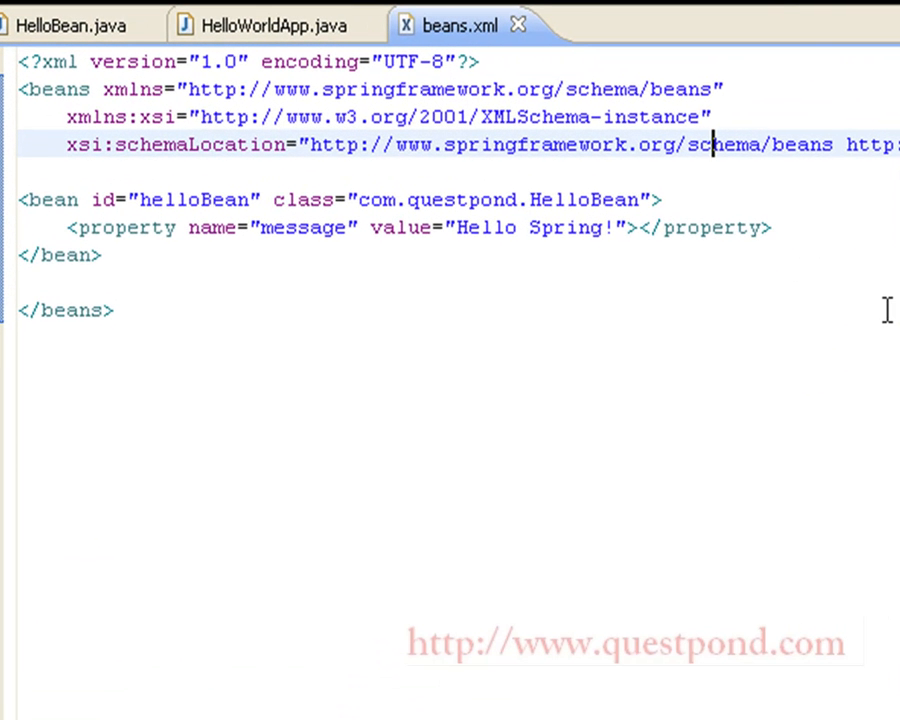
{"action": "mouse_move", "coordinate": [483, 258]}
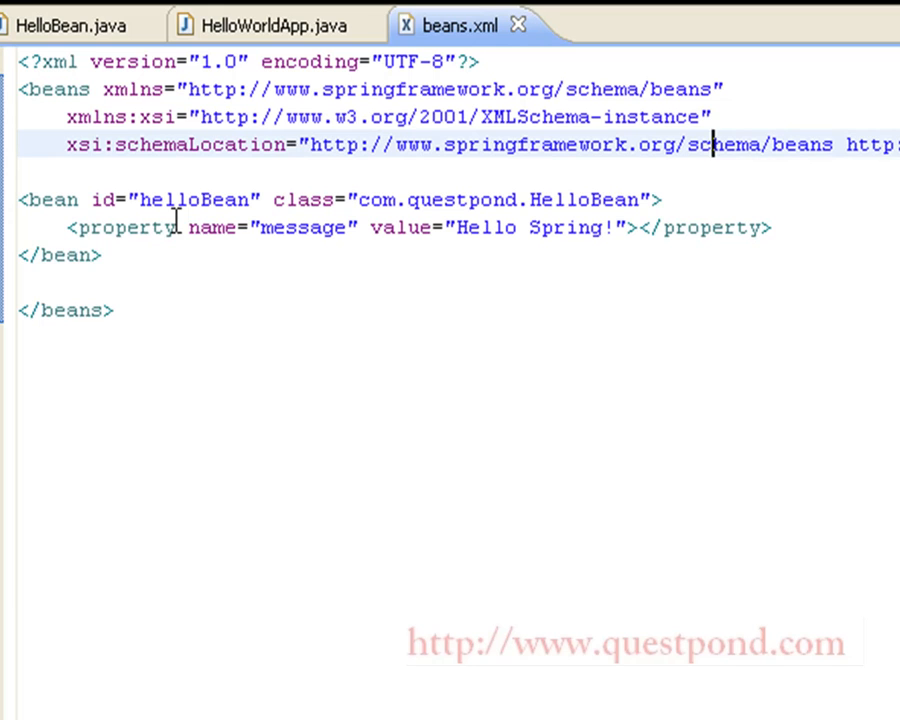
{"action": "mouse_move", "coordinate": [381, 88]}
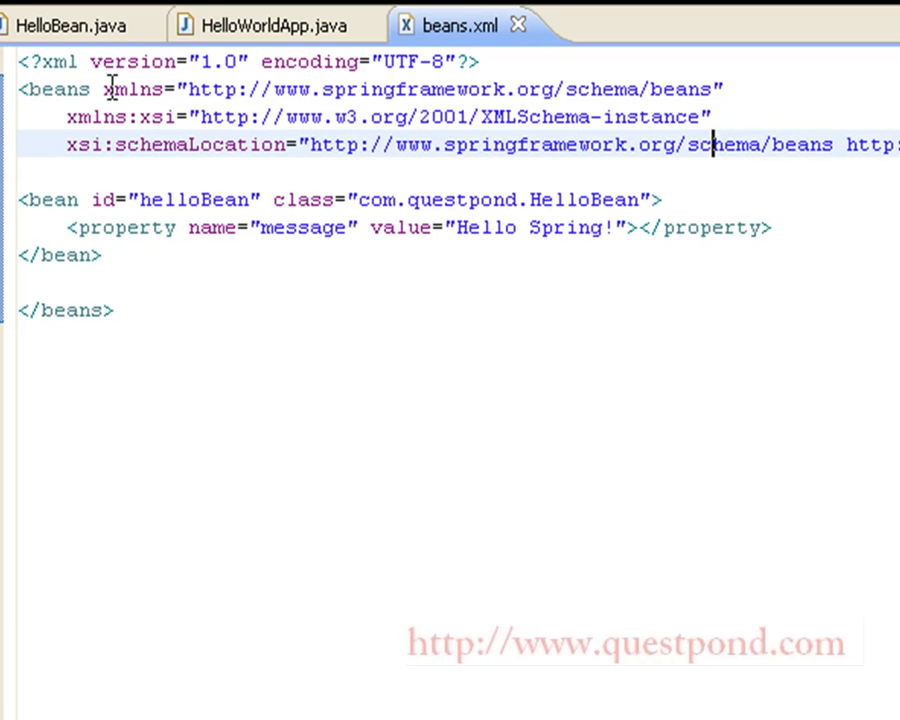
{"action": "mouse_move", "coordinate": [722, 110]}
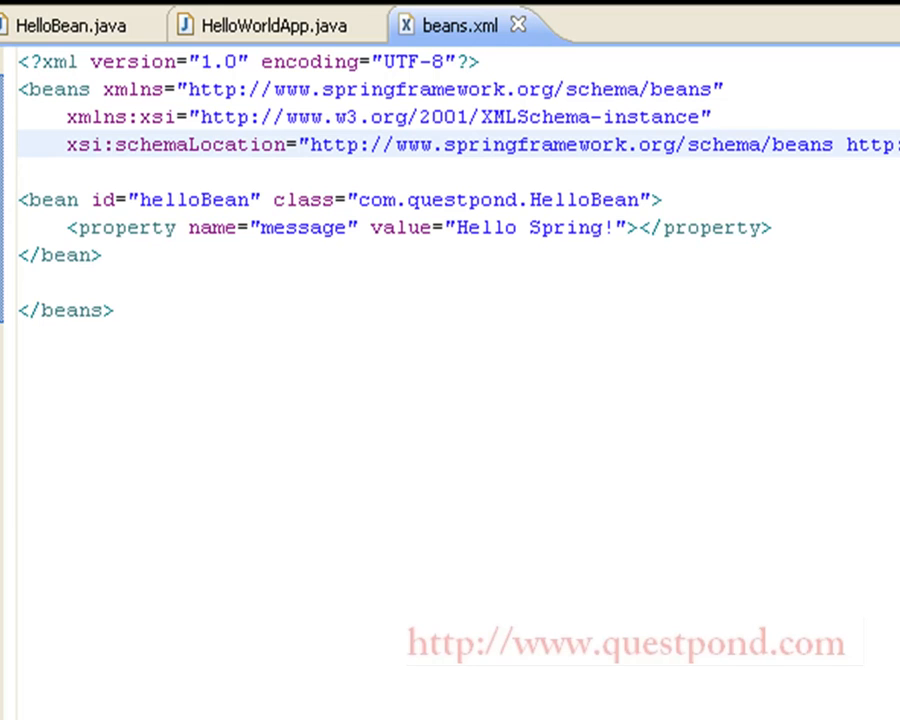
{"action": "left_click", "coordinate": [715, 145]}
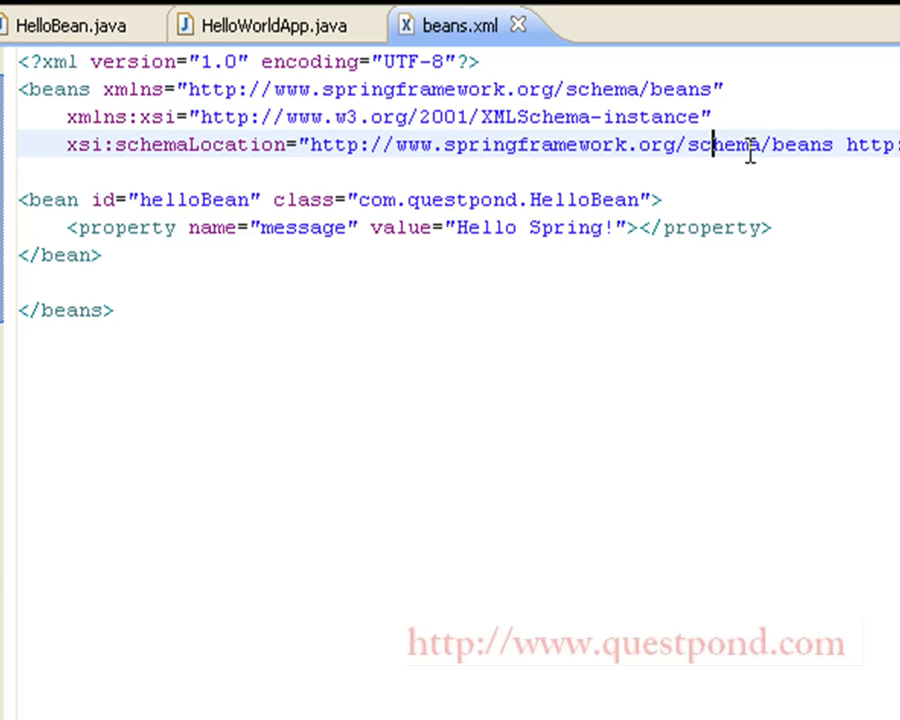
{"action": "mouse_move", "coordinate": [830, 160]}
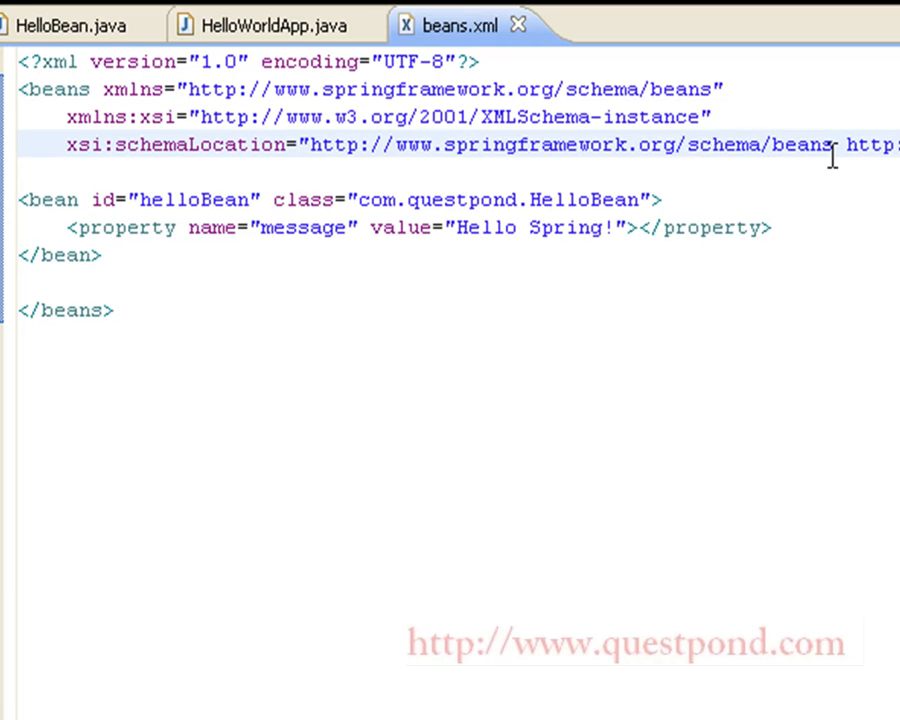
{"action": "scroll", "scroll_direction": "right", "scroll_amount": 3}
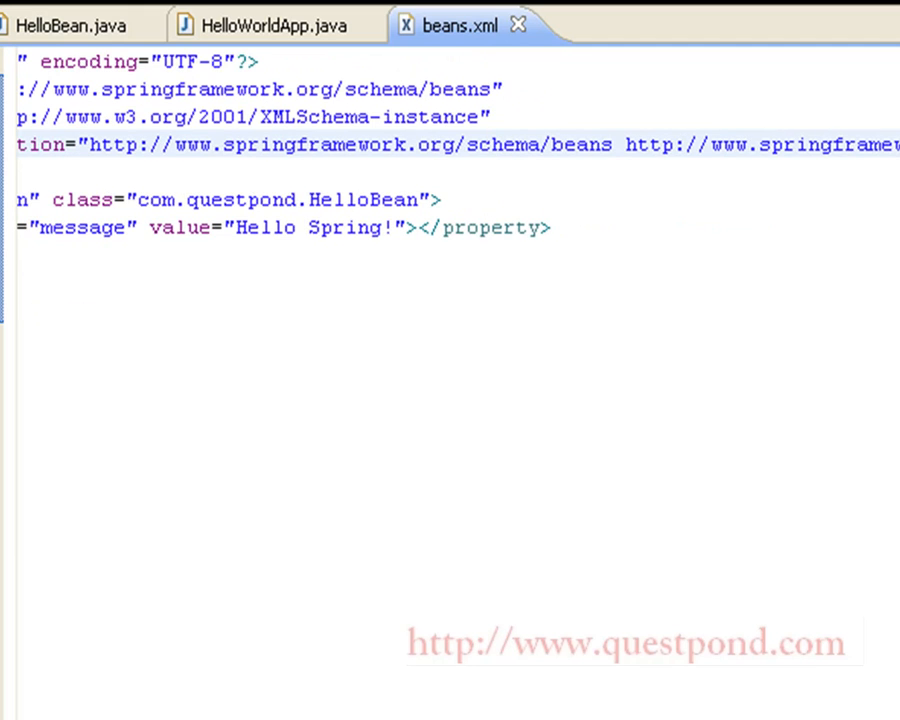
{"action": "scroll", "scroll_direction": "left", "scroll_amount": 3}
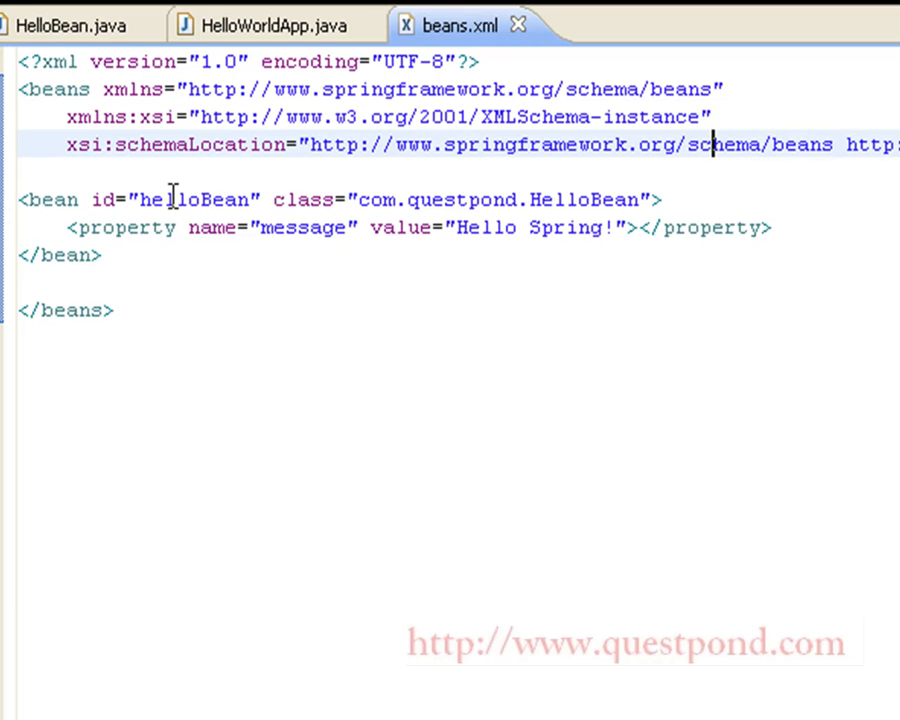
{"action": "mouse_move", "coordinate": [364, 199]}
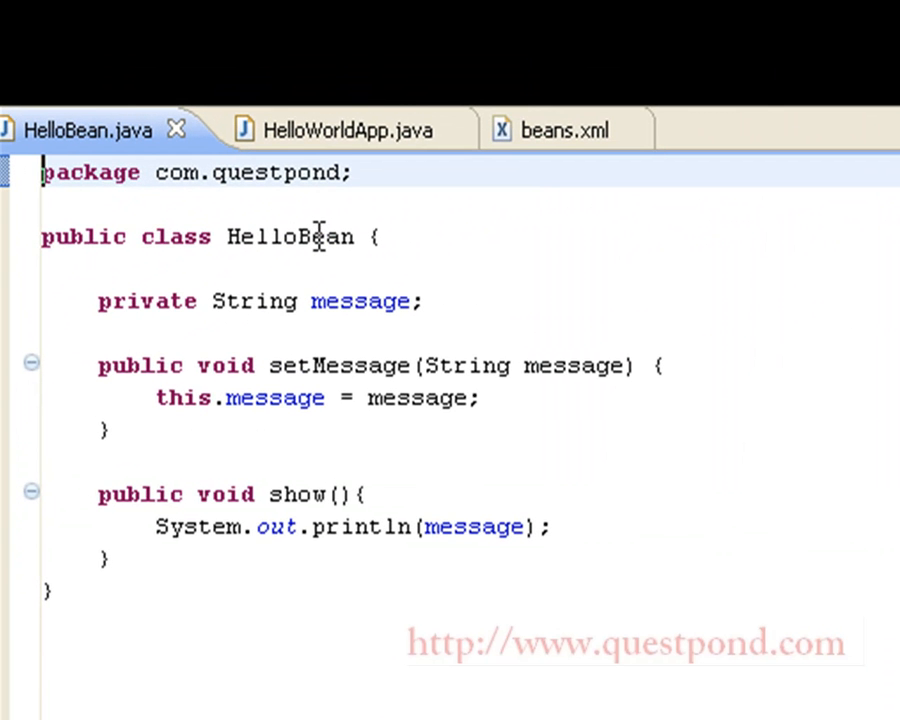
{"action": "mouse_move", "coordinate": [245, 335]}
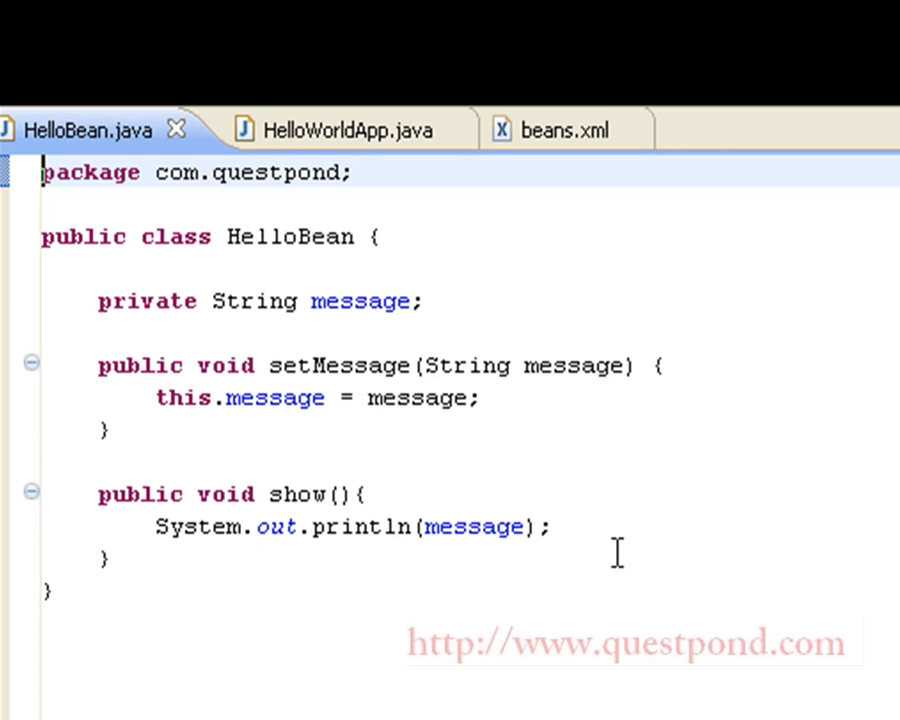
Step: Switch to the HelloBean.java source showing the message field, setter and show method
{"action": "left_click", "coordinate": [350, 130]}
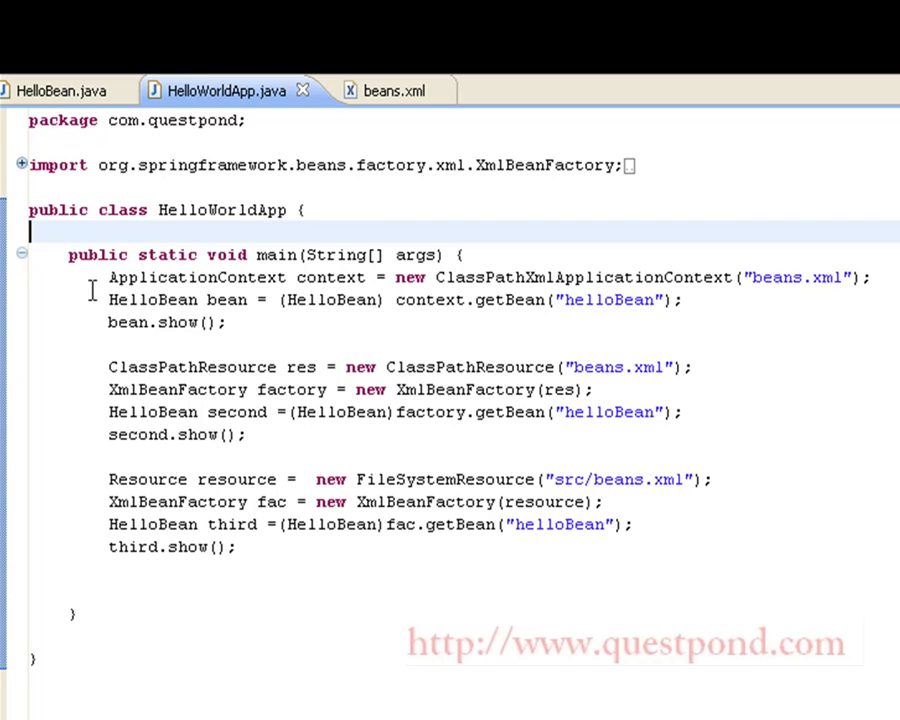
{"action": "mouse_move", "coordinate": [307, 330]}
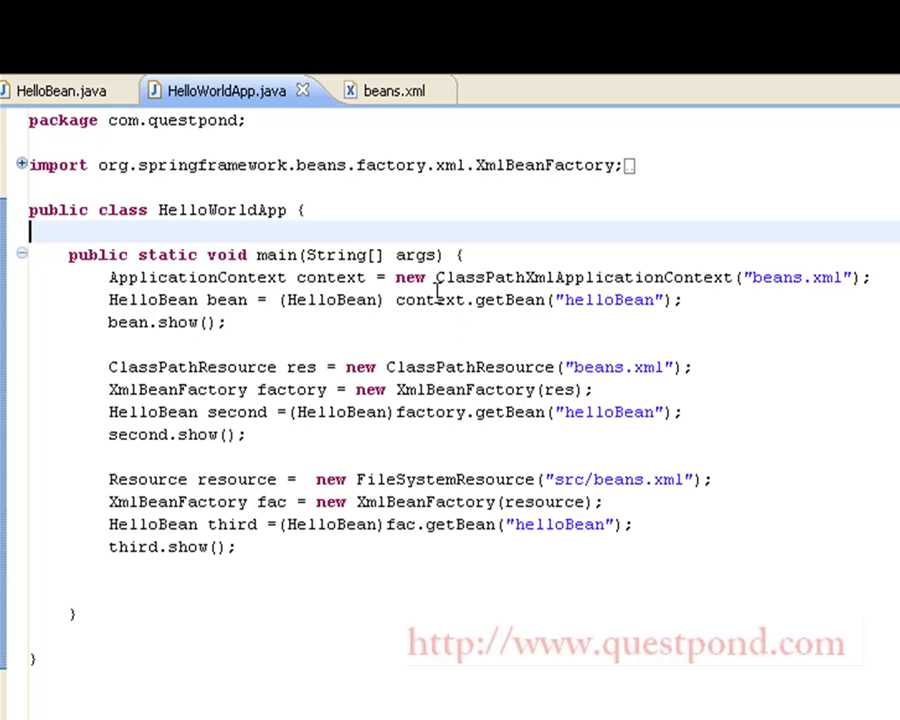
{"action": "mouse_move", "coordinate": [598, 312]}
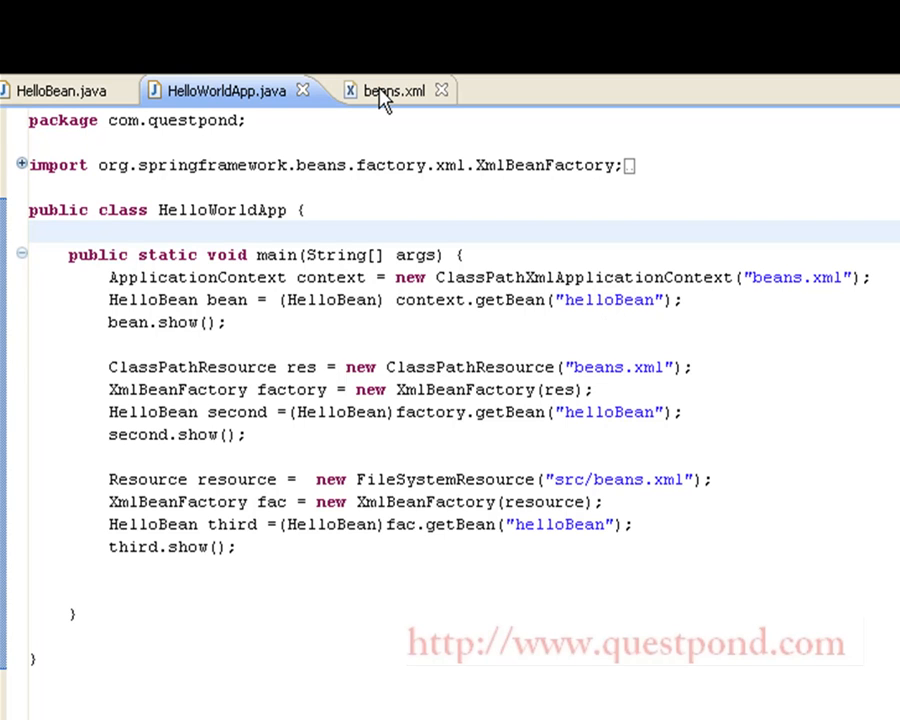
Step: Return to beans.xml after reviewing HelloWorldApp's three bean-loading approaches
{"action": "left_click", "coordinate": [391, 90]}
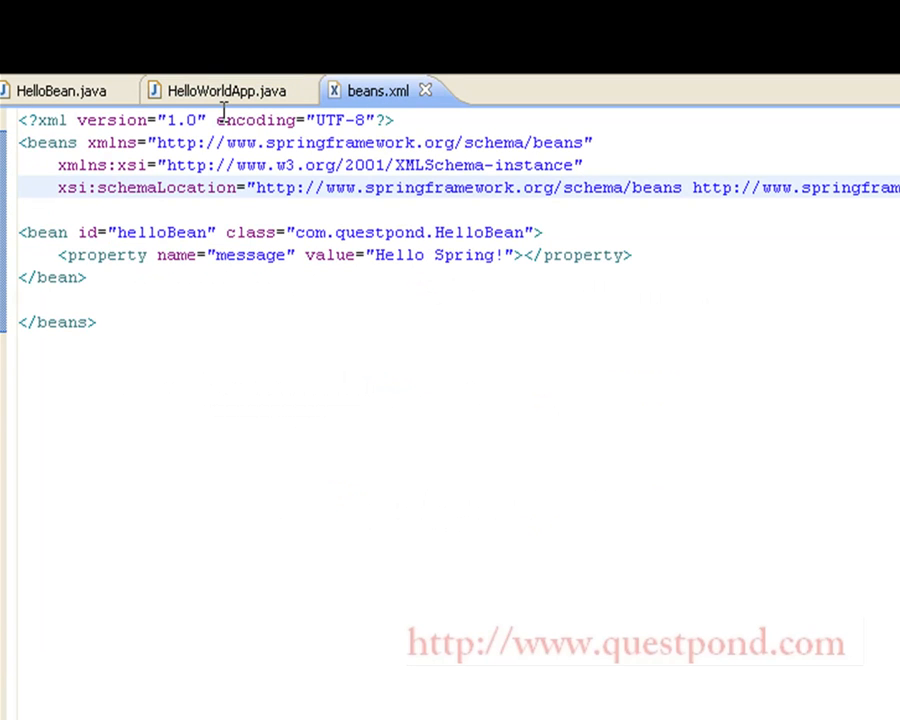
Step: Glance at HelloWorldApp.java again, then go back to the beans.xml helloBean definition
{"action": "left_click", "coordinate": [225, 90]}
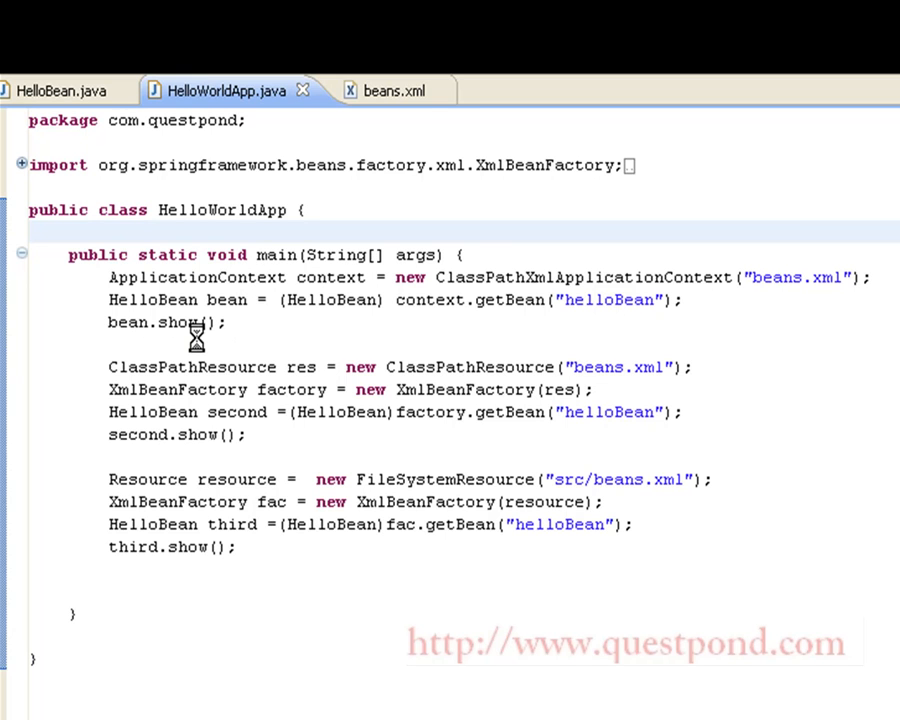
{"action": "mouse_move", "coordinate": [295, 367]}
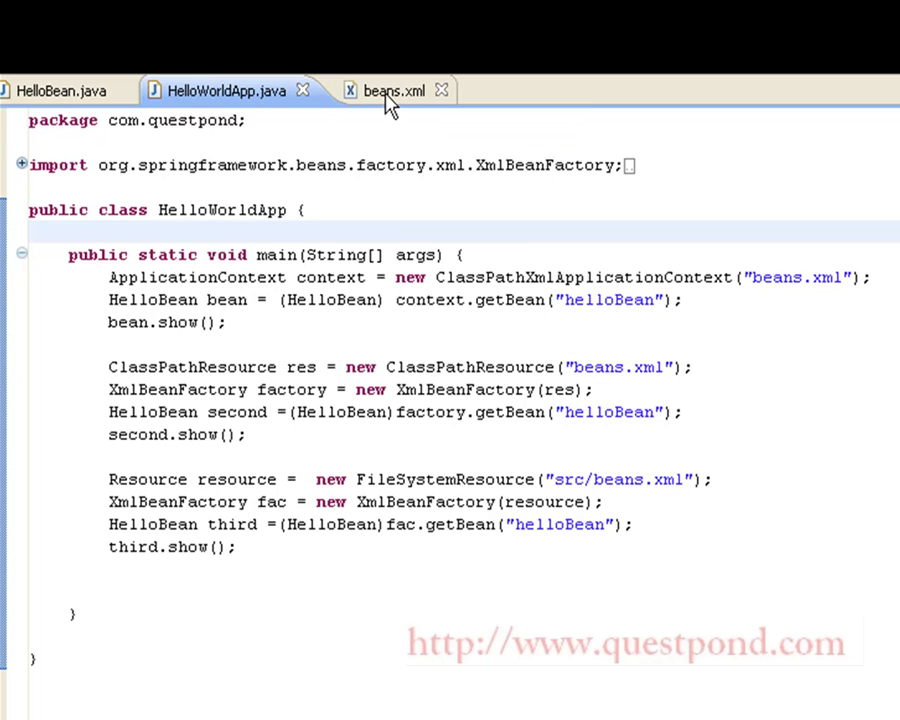
{"action": "left_click", "coordinate": [392, 90]}
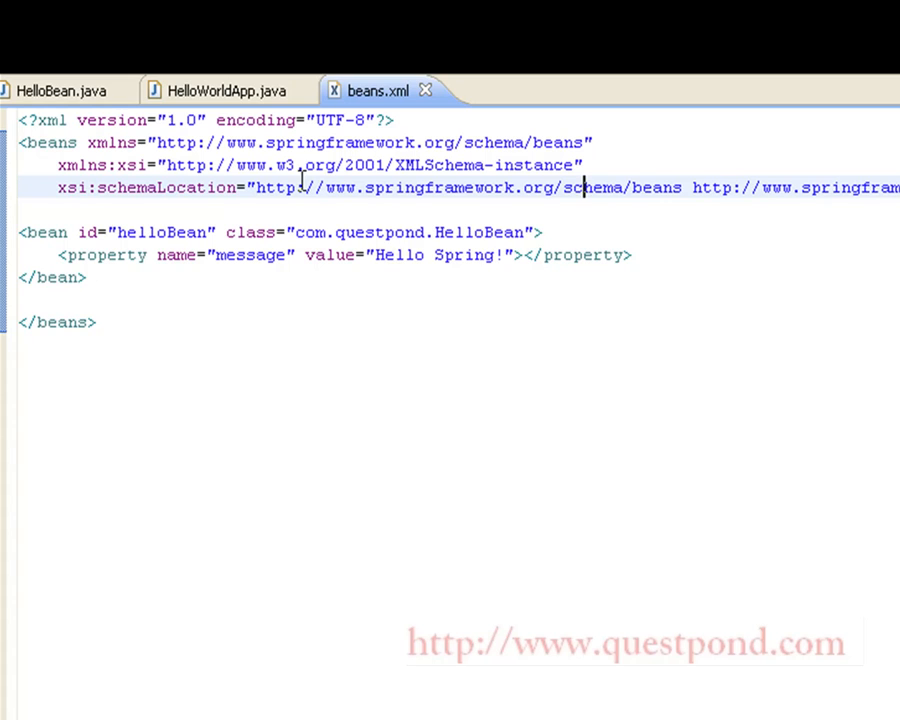
{"action": "left_click", "coordinate": [228, 90]}
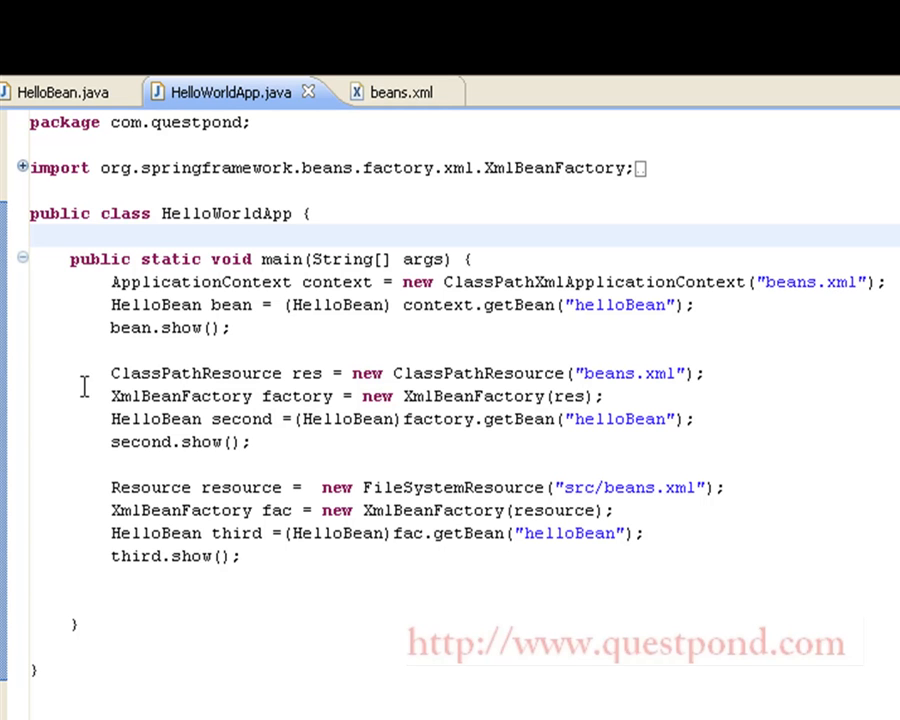
{"action": "mouse_move", "coordinate": [314, 396]}
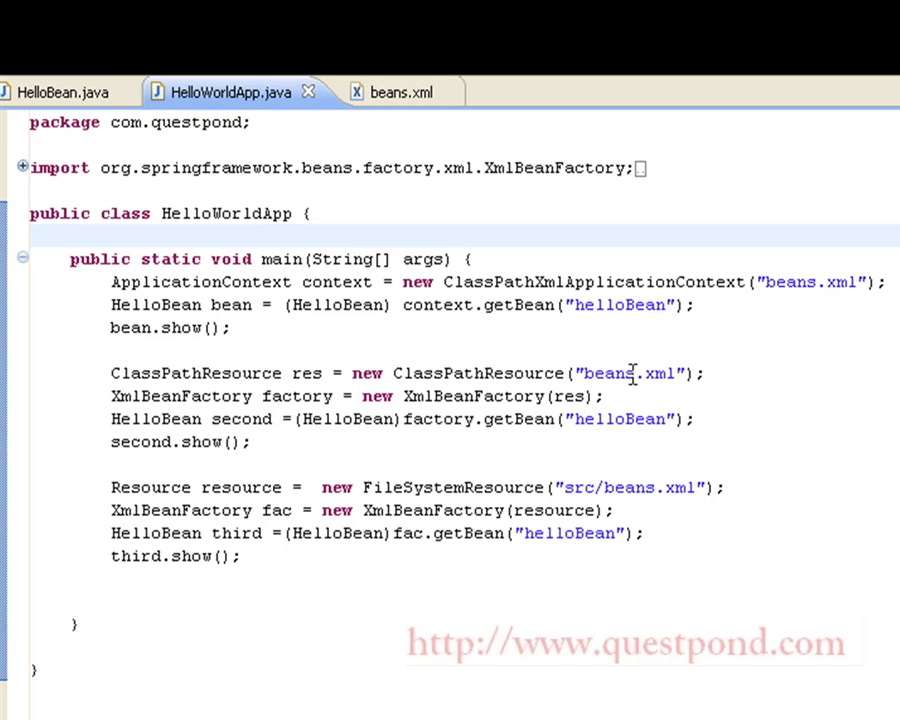
{"action": "mouse_move", "coordinate": [210, 364]}
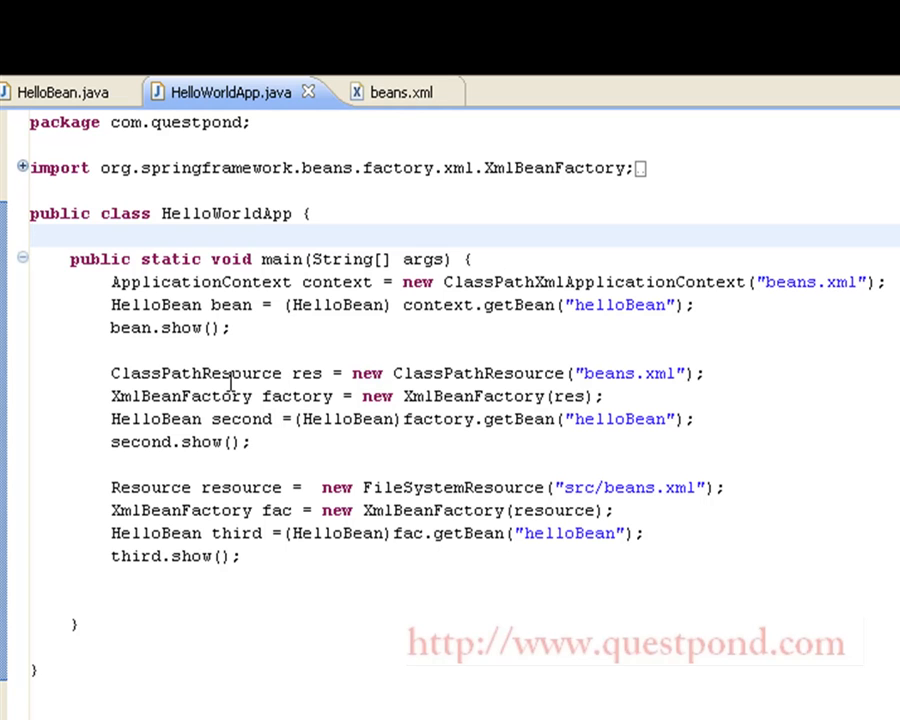
{"action": "mouse_move", "coordinate": [266, 392]}
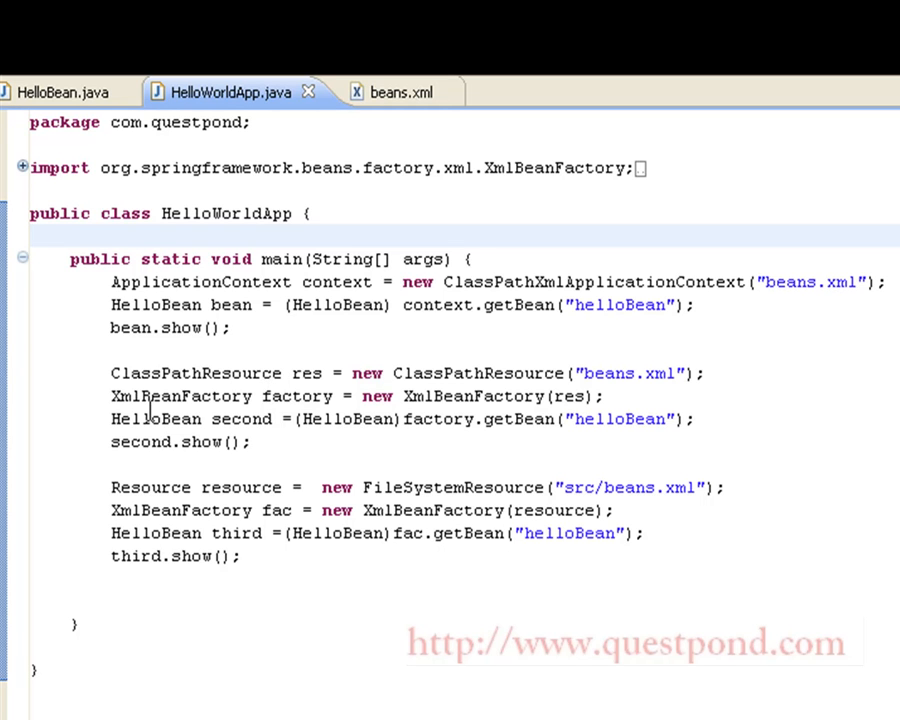
{"action": "mouse_move", "coordinate": [335, 440]}
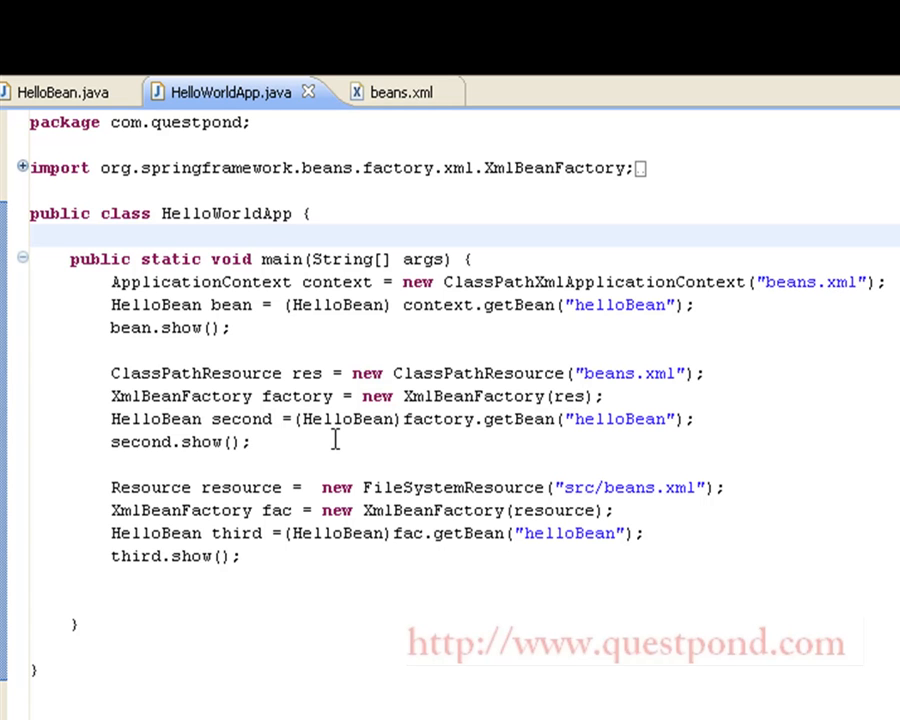
{"action": "mouse_move", "coordinate": [465, 403]}
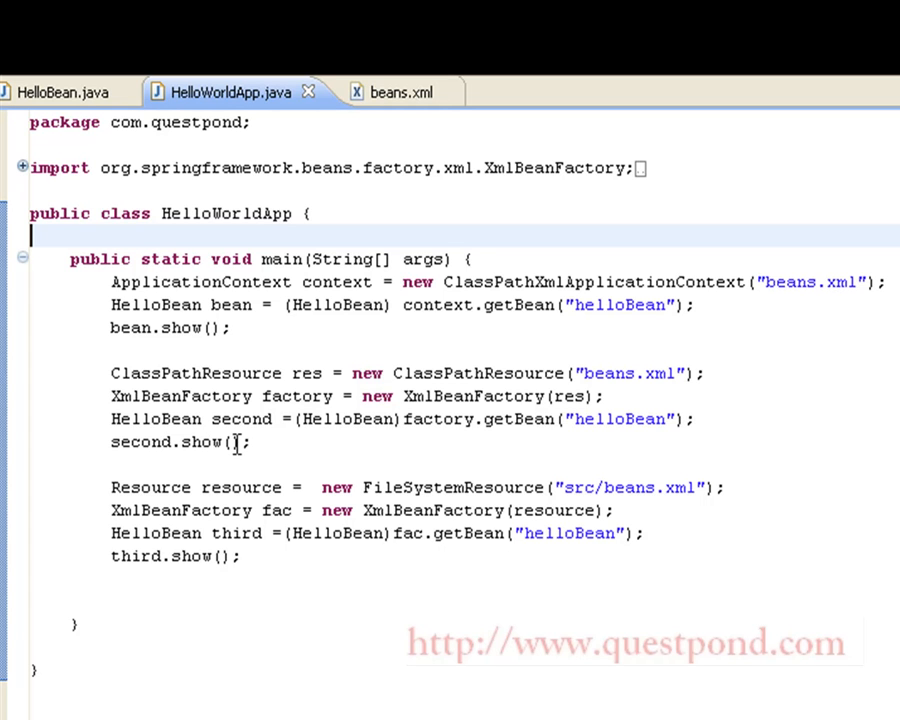
{"action": "mouse_move", "coordinate": [129, 570]}
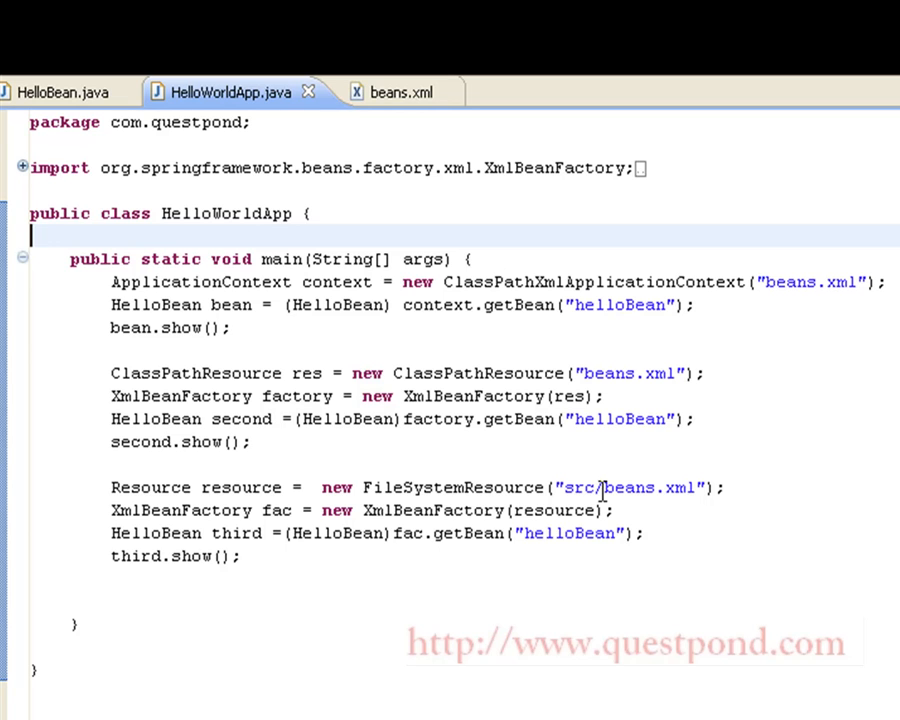
{"action": "mouse_move", "coordinate": [679, 493]}
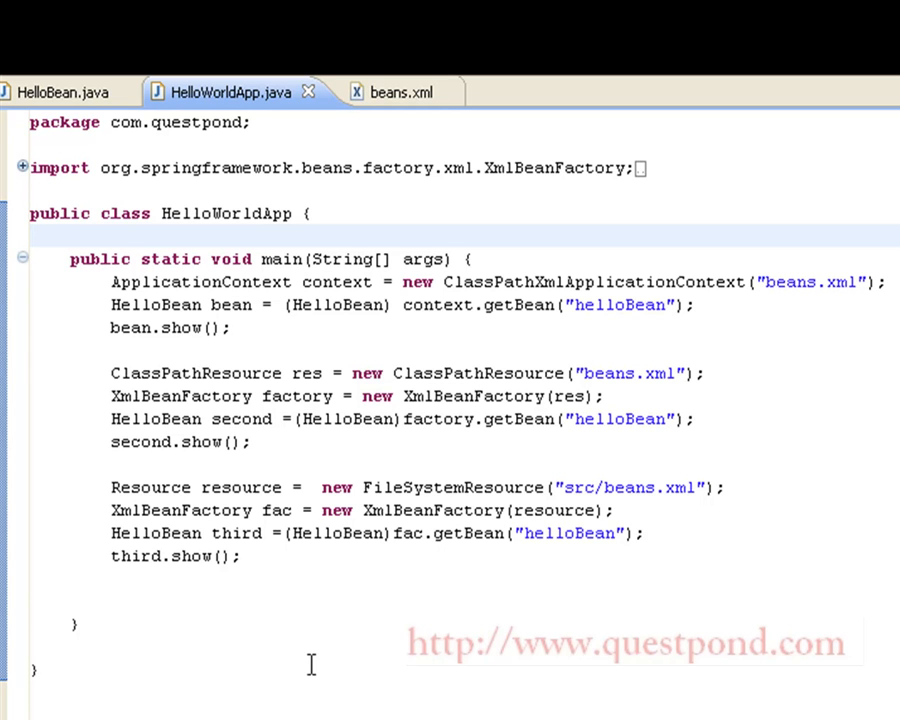
{"action": "mouse_move", "coordinate": [285, 645]}
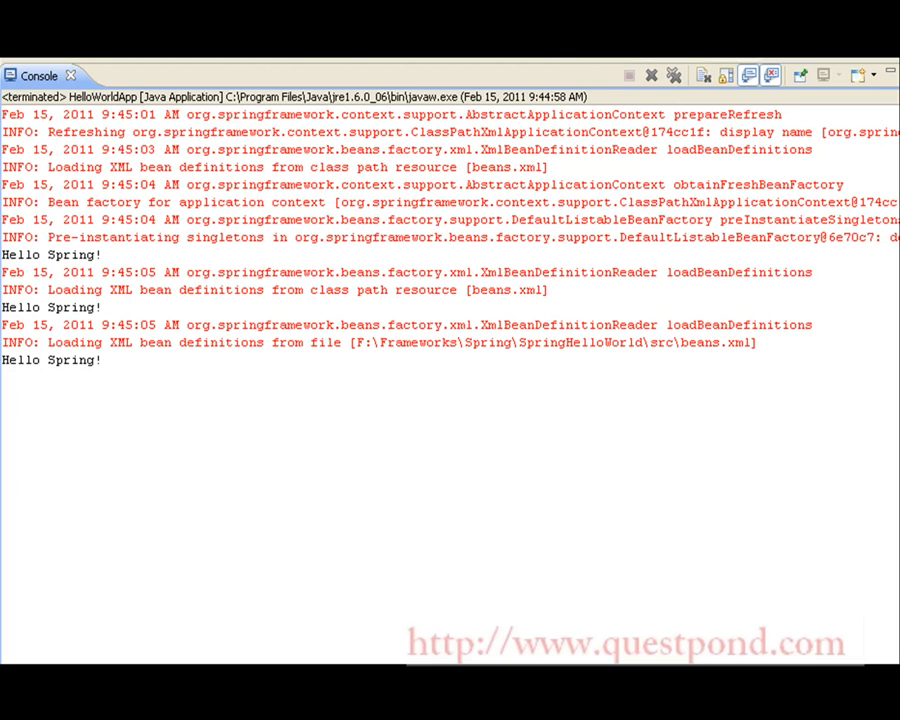
{"action": "mouse_move", "coordinate": [134, 320]}
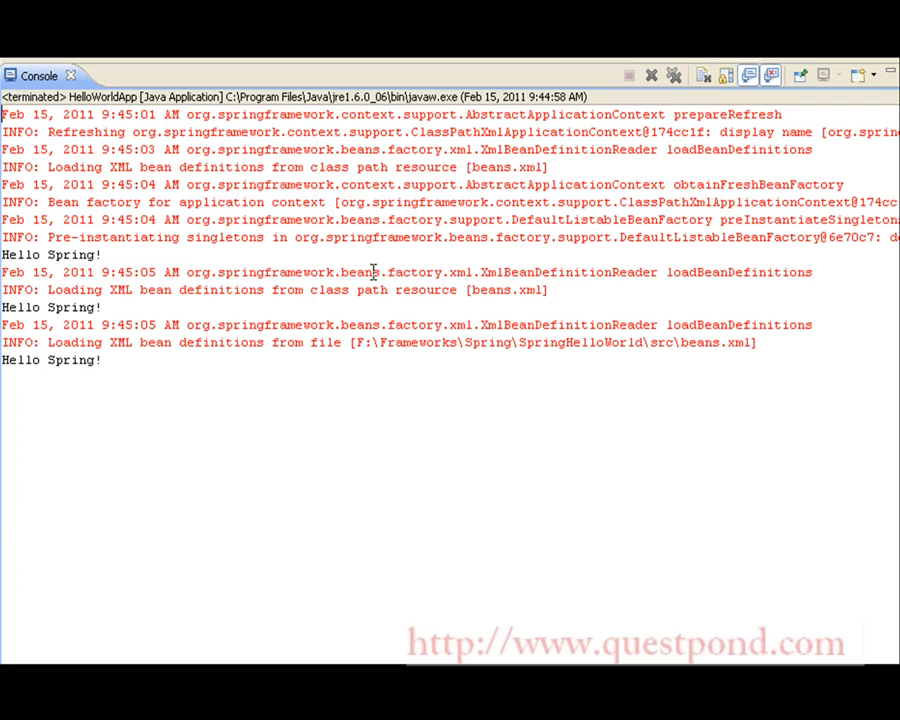
{"action": "mouse_move", "coordinate": [542, 308]}
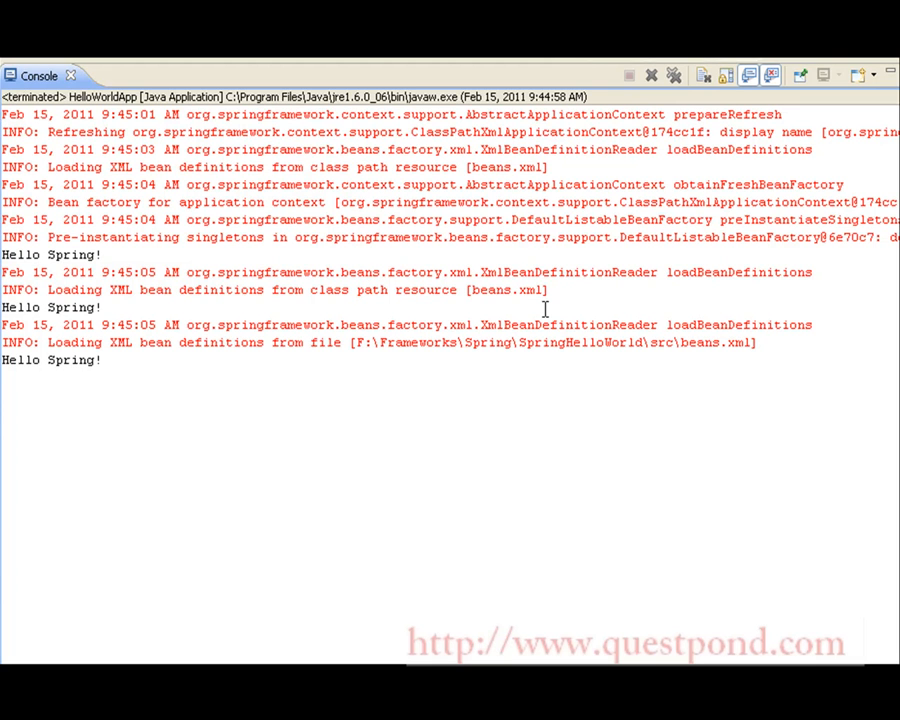
{"action": "mouse_move", "coordinate": [120, 330]}
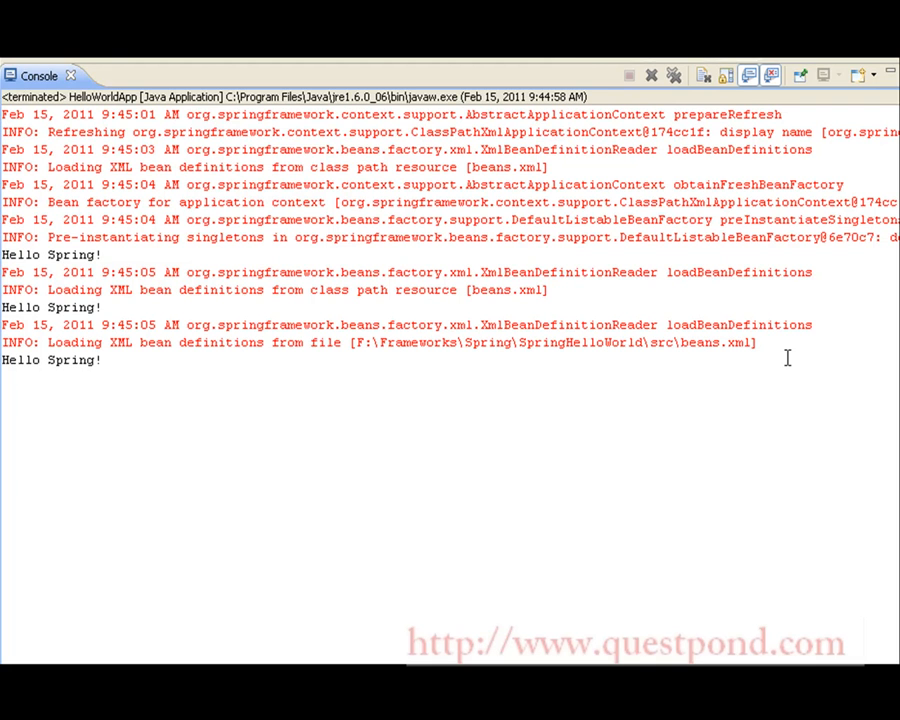
{"action": "mouse_move", "coordinate": [26, 390]}
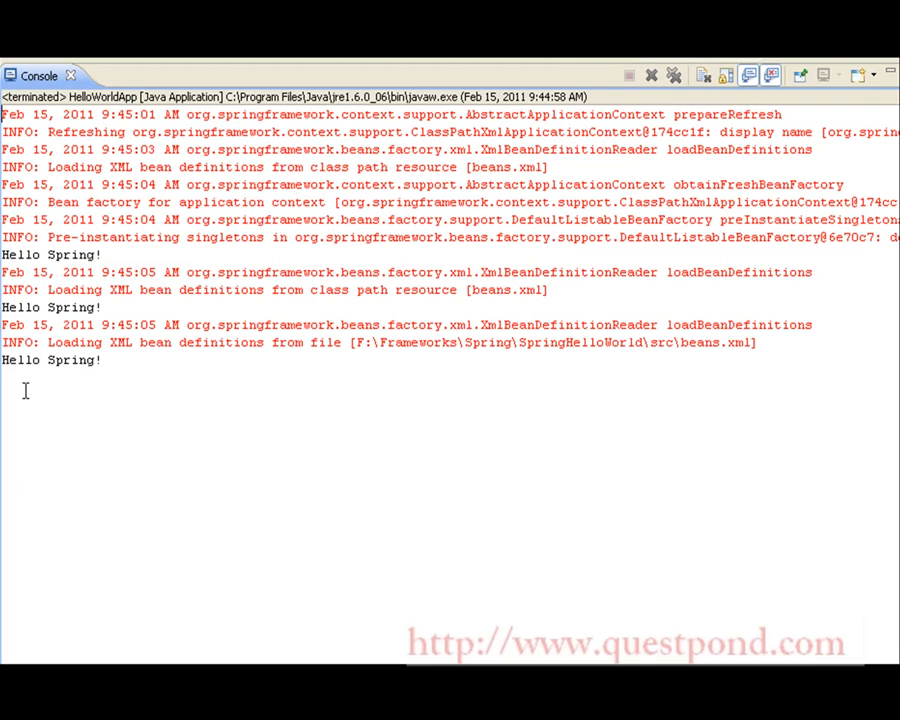
{"action": "mouse_move", "coordinate": [585, 357]}
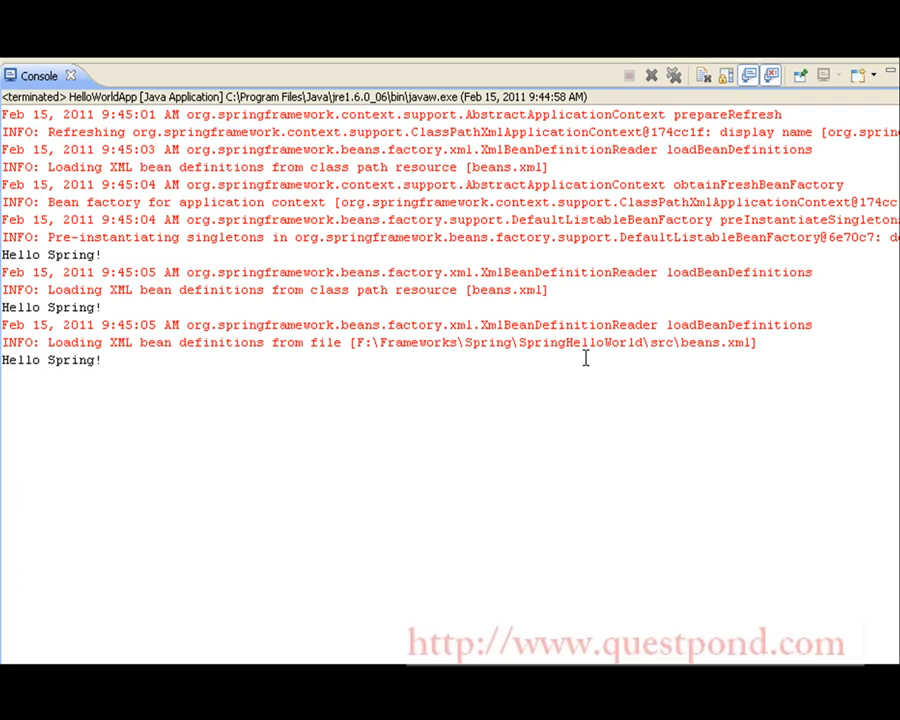